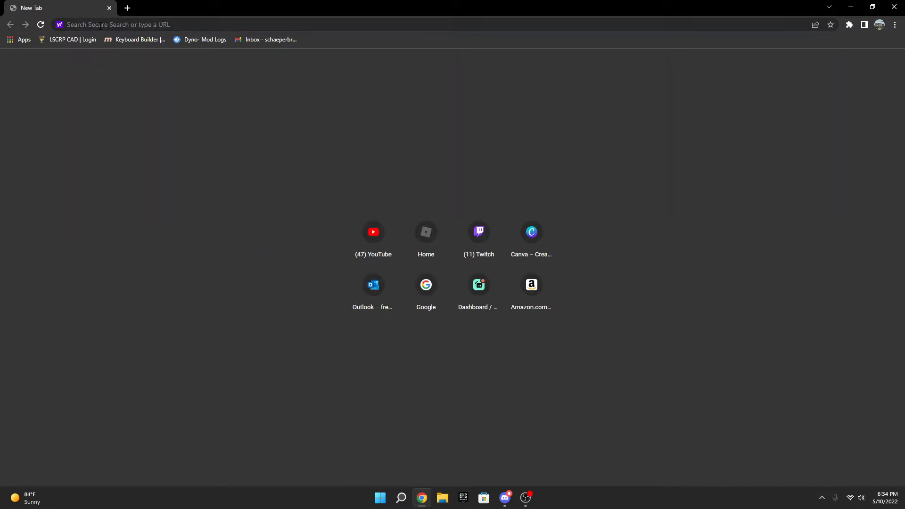
# Load the signed-in Roblox home page by entering roblox.com in Chrome
pyautogui.write('roblox.com/home')
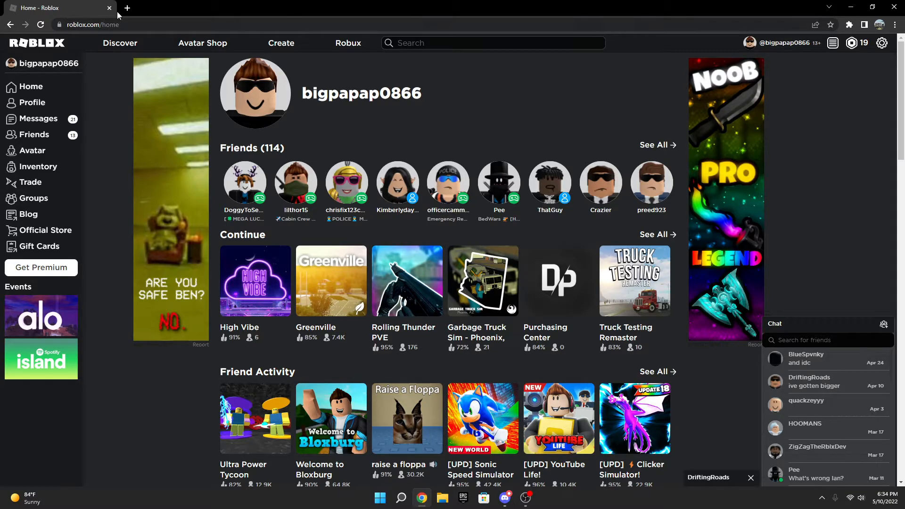
pyautogui.moveTo(221, 43)
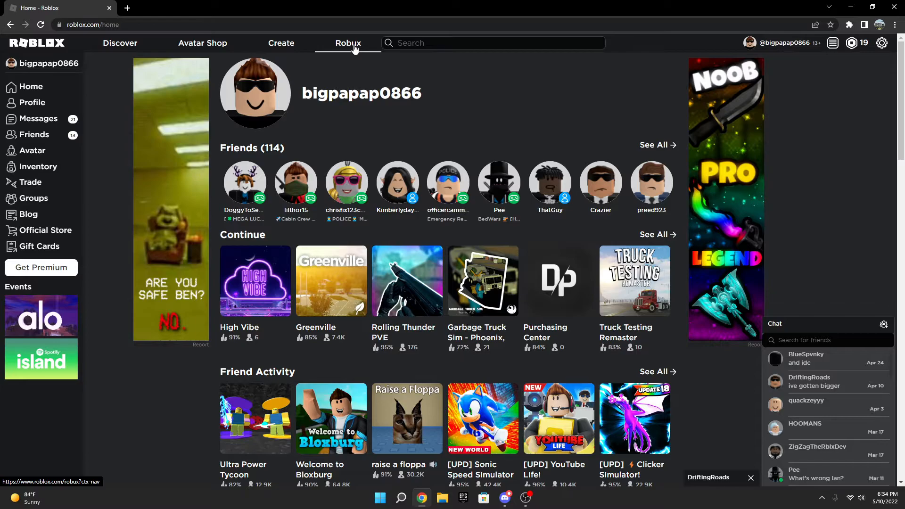
# Go to the Create page and scroll down to the developer resources
pyautogui.click(281, 44)
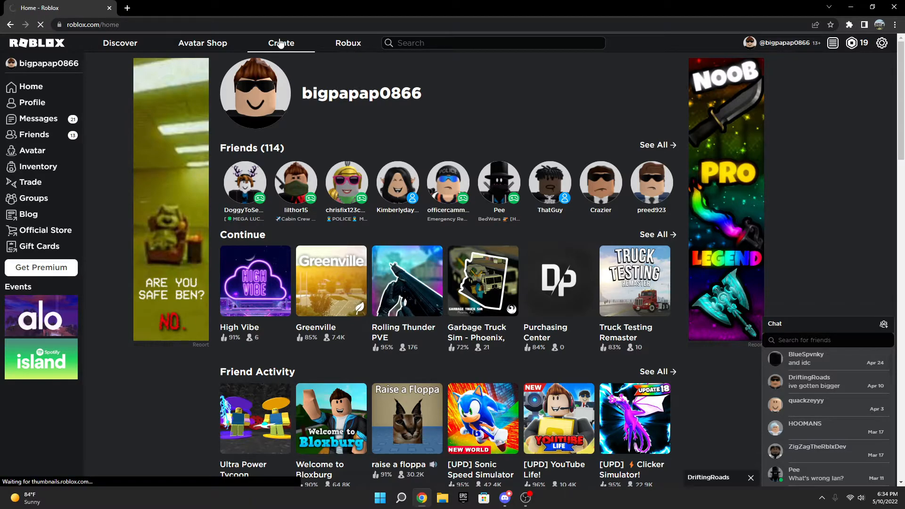
pyautogui.click(280, 43)
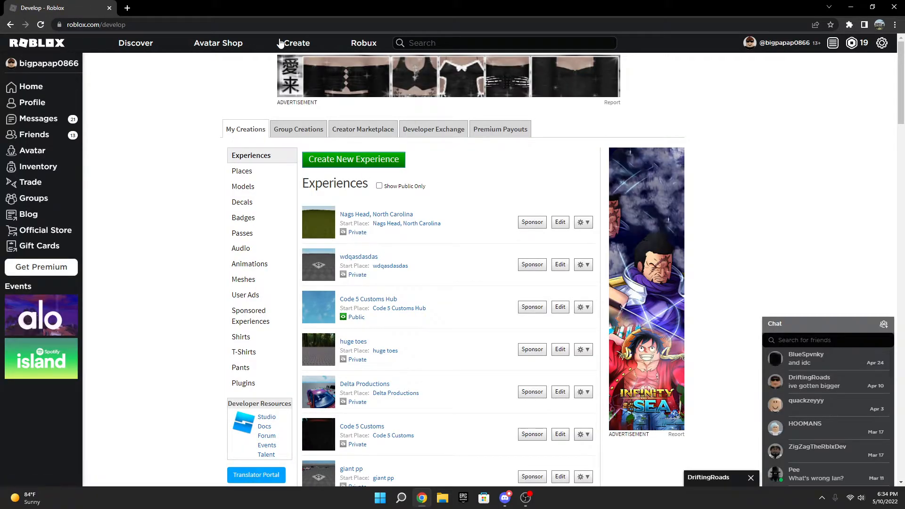
pyautogui.scroll(-3)
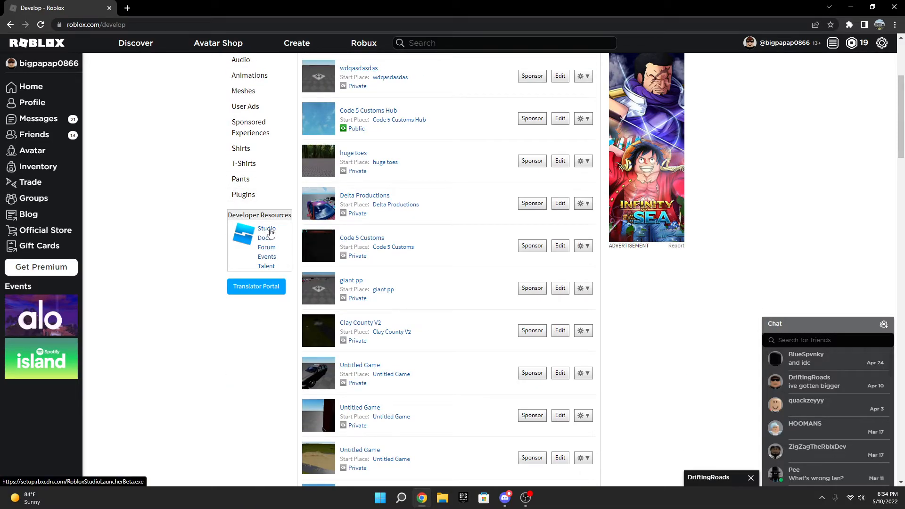
# Launch Roblox Studio from the Studio link, always allowing roblox.com to open it
pyautogui.click(265, 228)
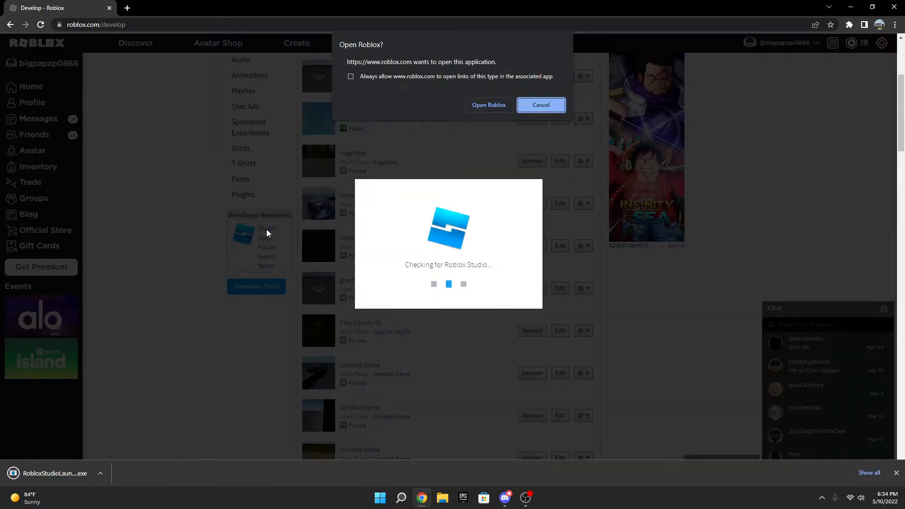
pyautogui.click(351, 75)
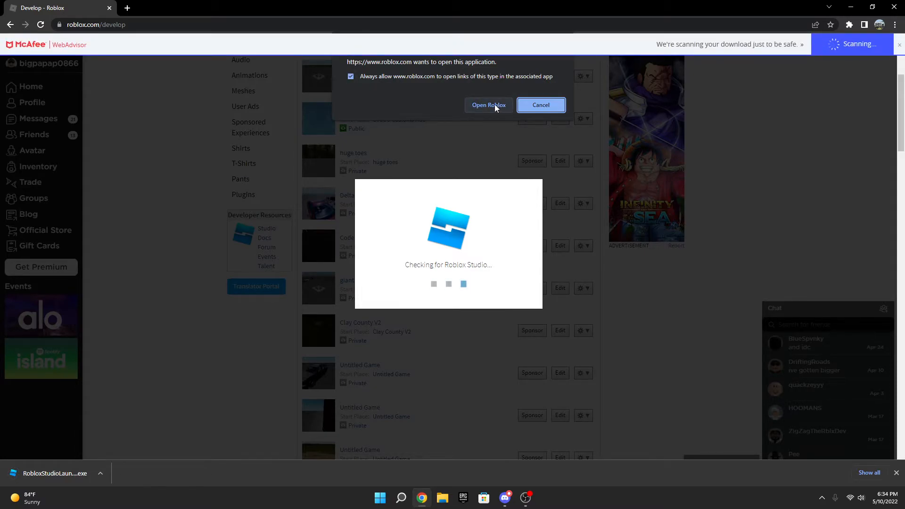
pyautogui.click(488, 104)
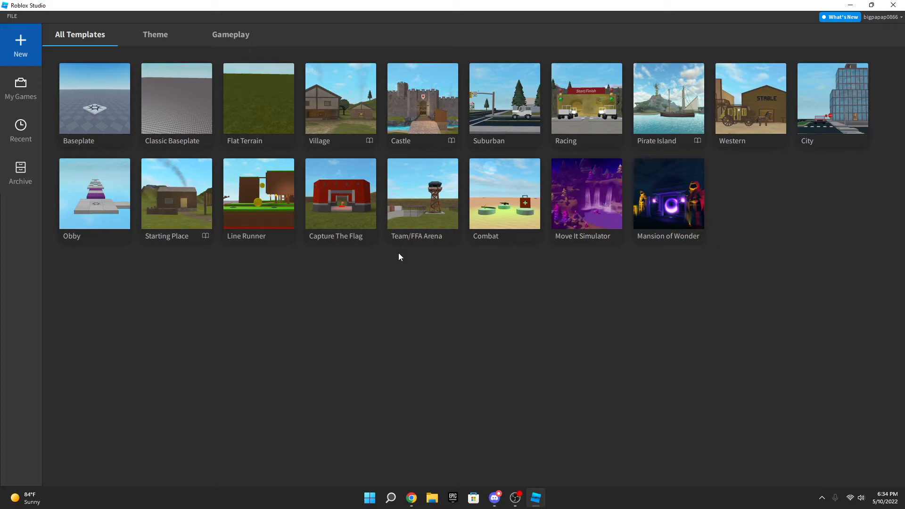
# Log out of Roblox Studio from the account menu to reach its login screen
pyautogui.click(882, 17)
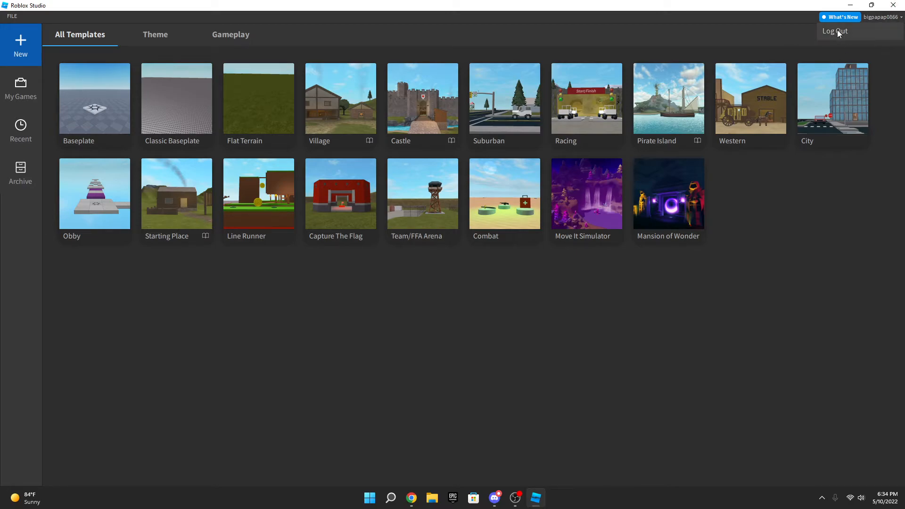
pyautogui.click(835, 31)
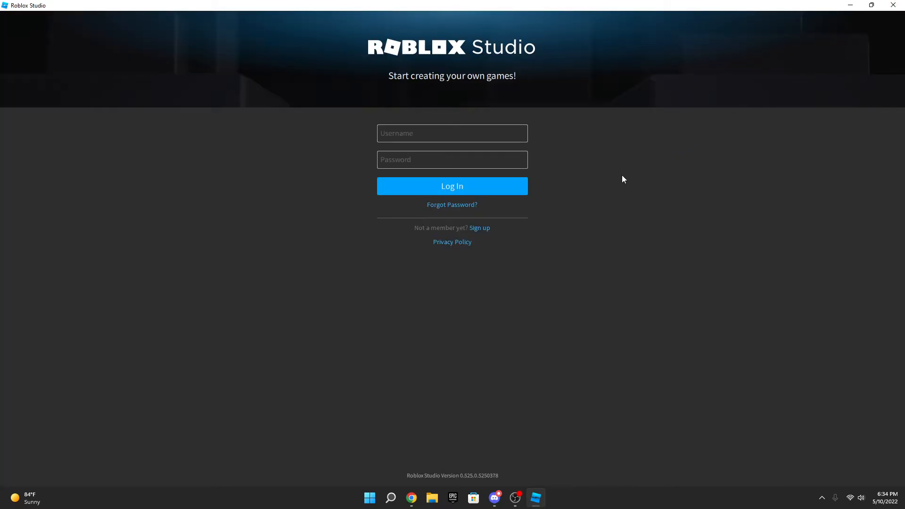
pyautogui.moveTo(566, 166)
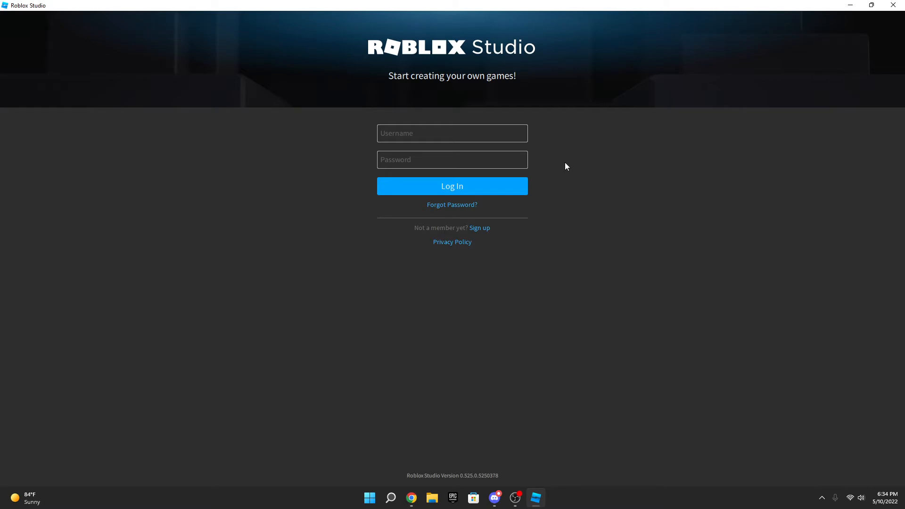
# Enter the username 'bigp' and password, then submit to reach 2-Step Verification
pyautogui.write('bigp')
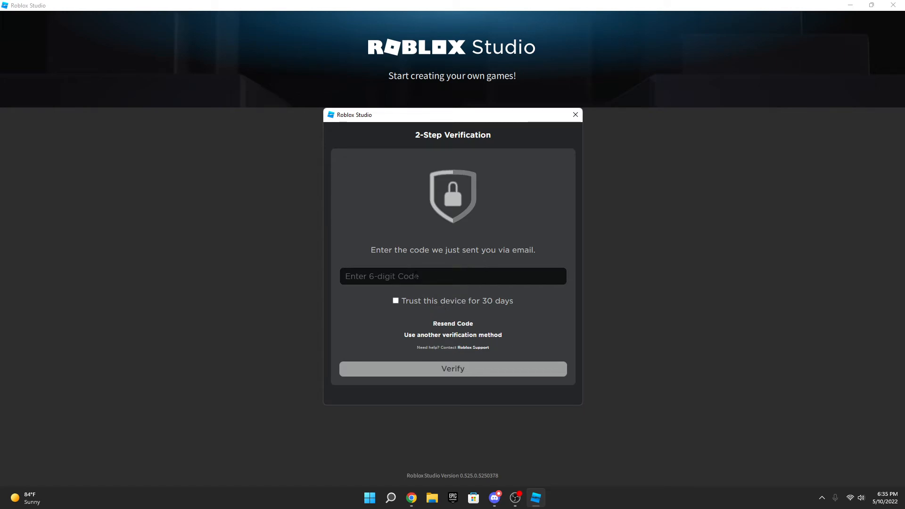
pyautogui.moveTo(430, 272)
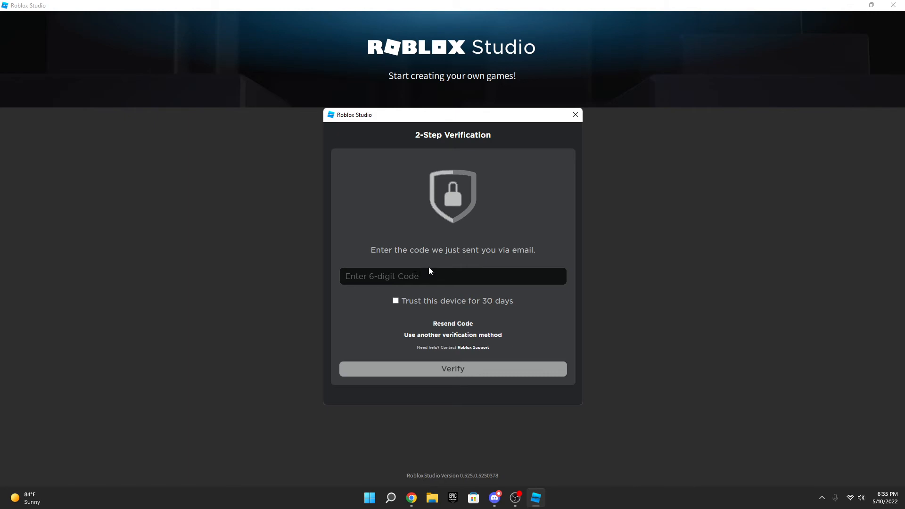